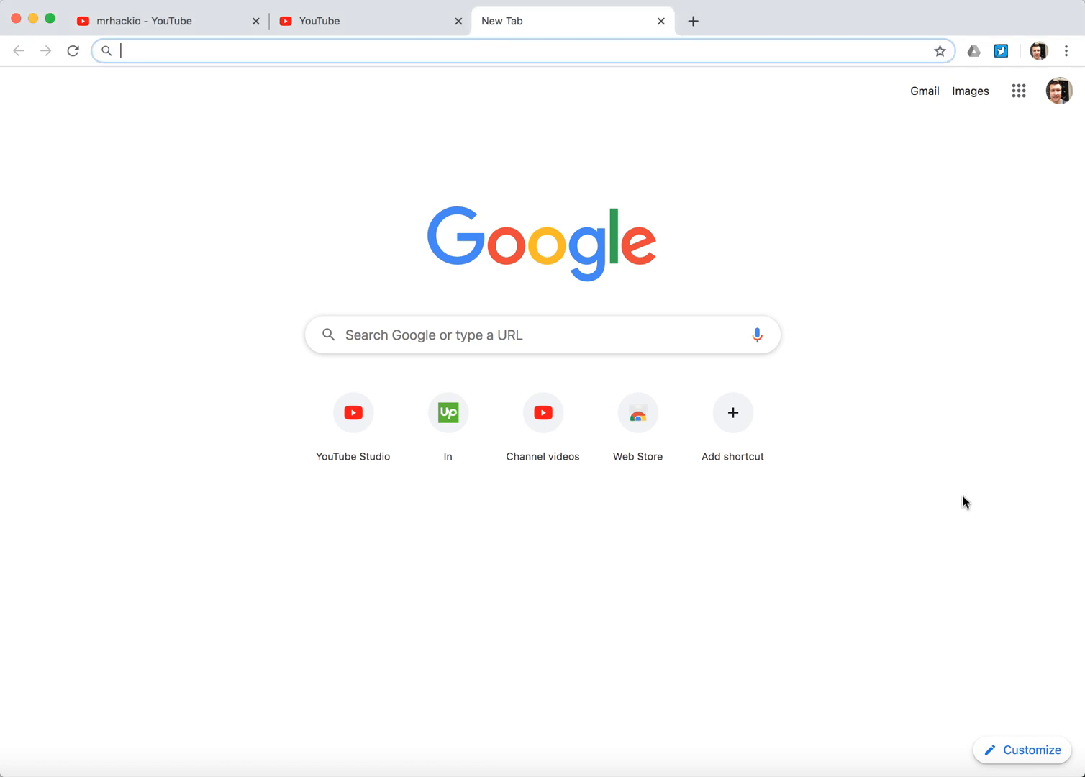
mouse_move(734, 169)
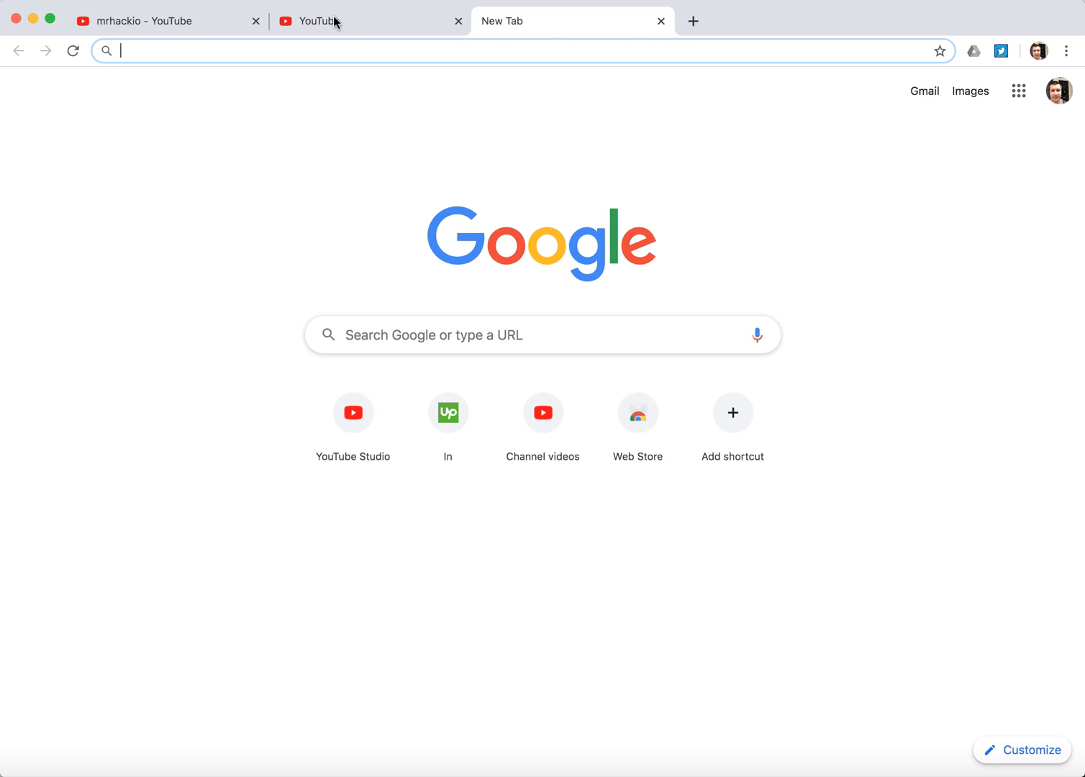
Search YouTube for 'mrhackio' and open the mrhackio channel page.
left_click(360, 21)
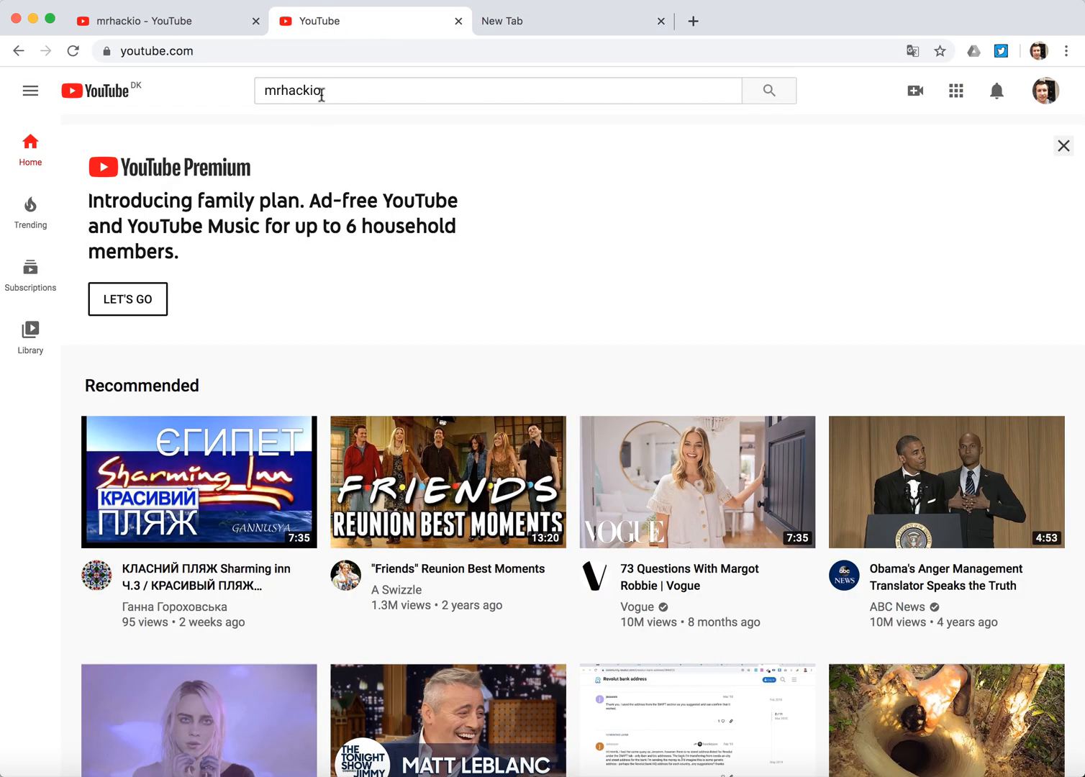
key("enter")
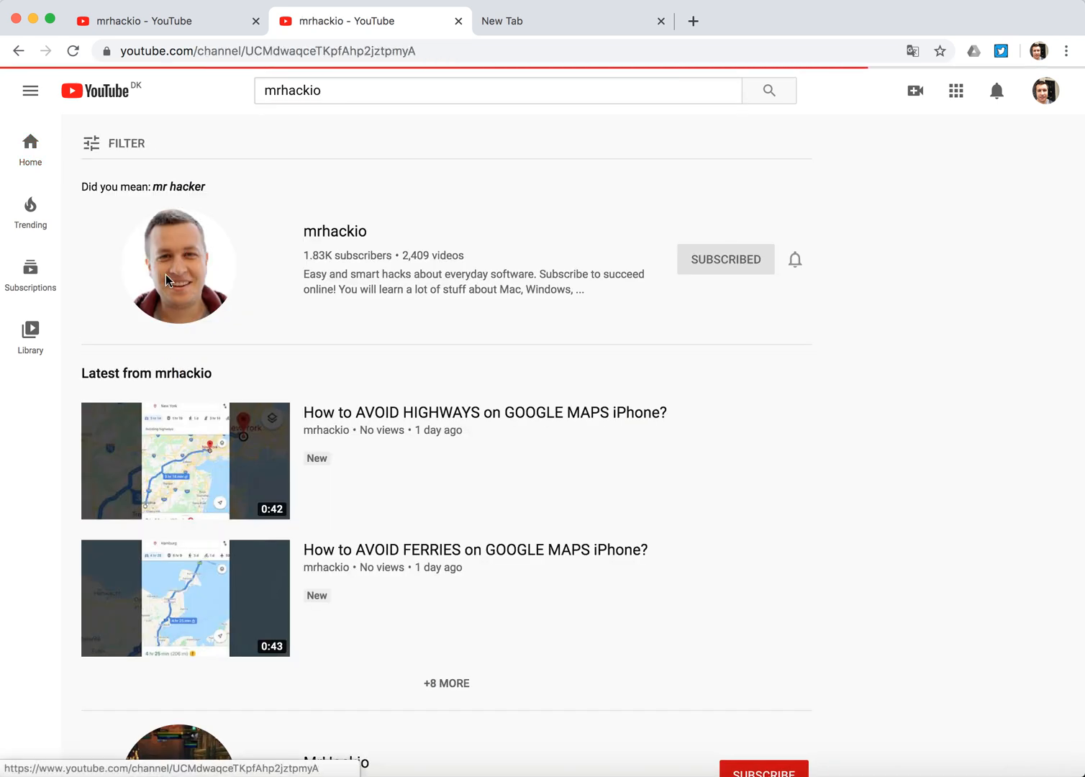
left_click(735, 393)
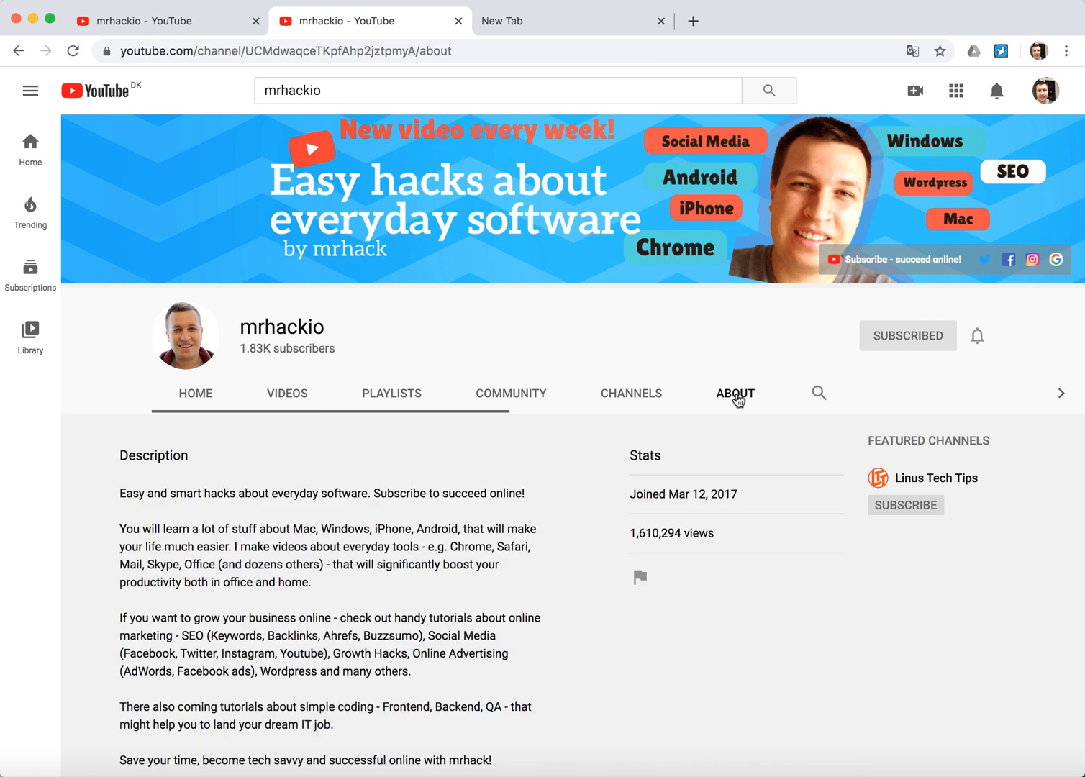
Scroll to Details and request the 'For business inquiries' email address.
scroll("down", 3)
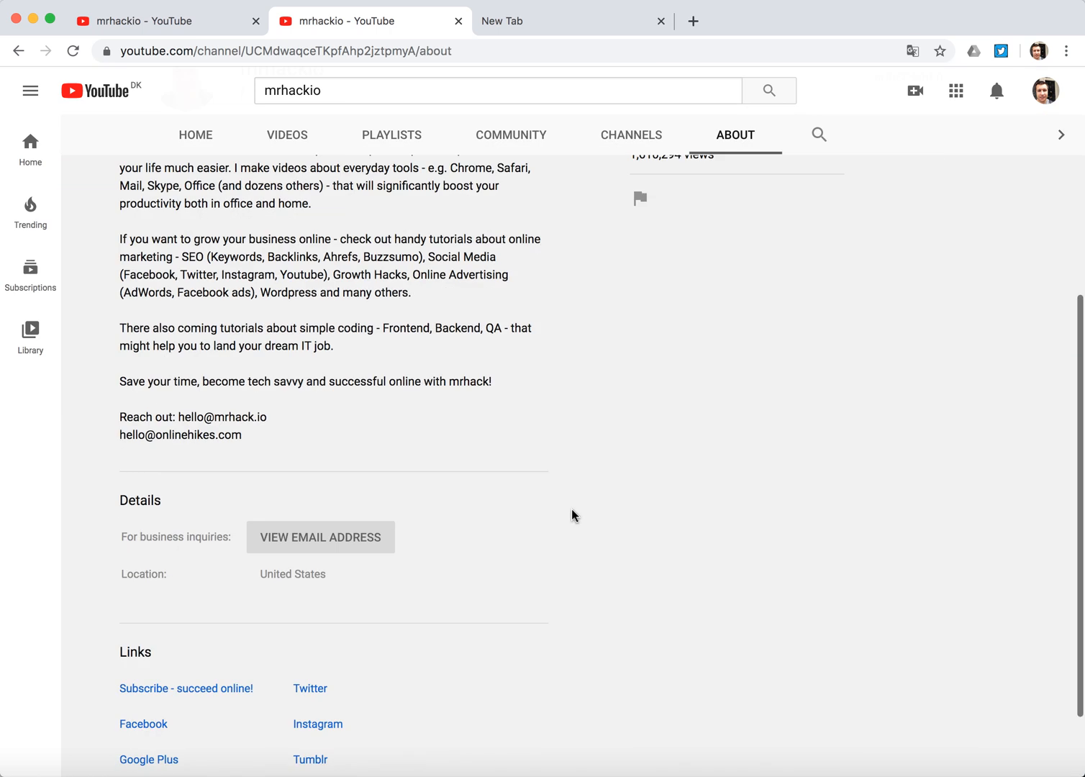
scroll("down", 3)
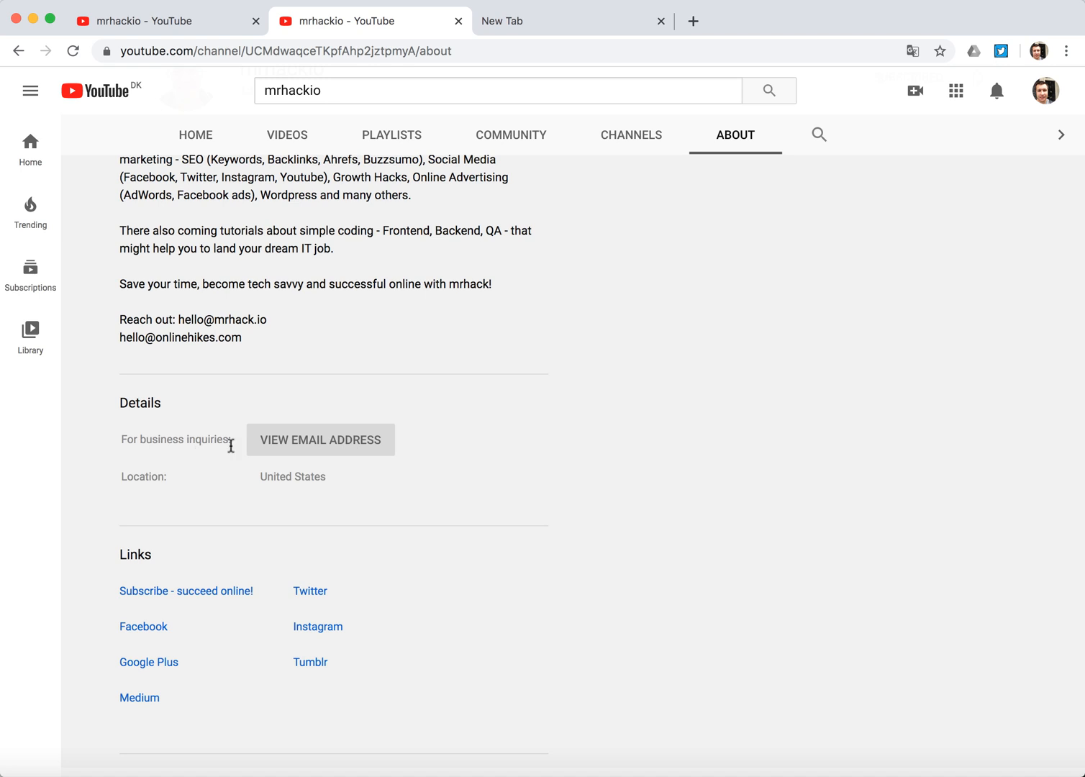
mouse_move(354, 440)
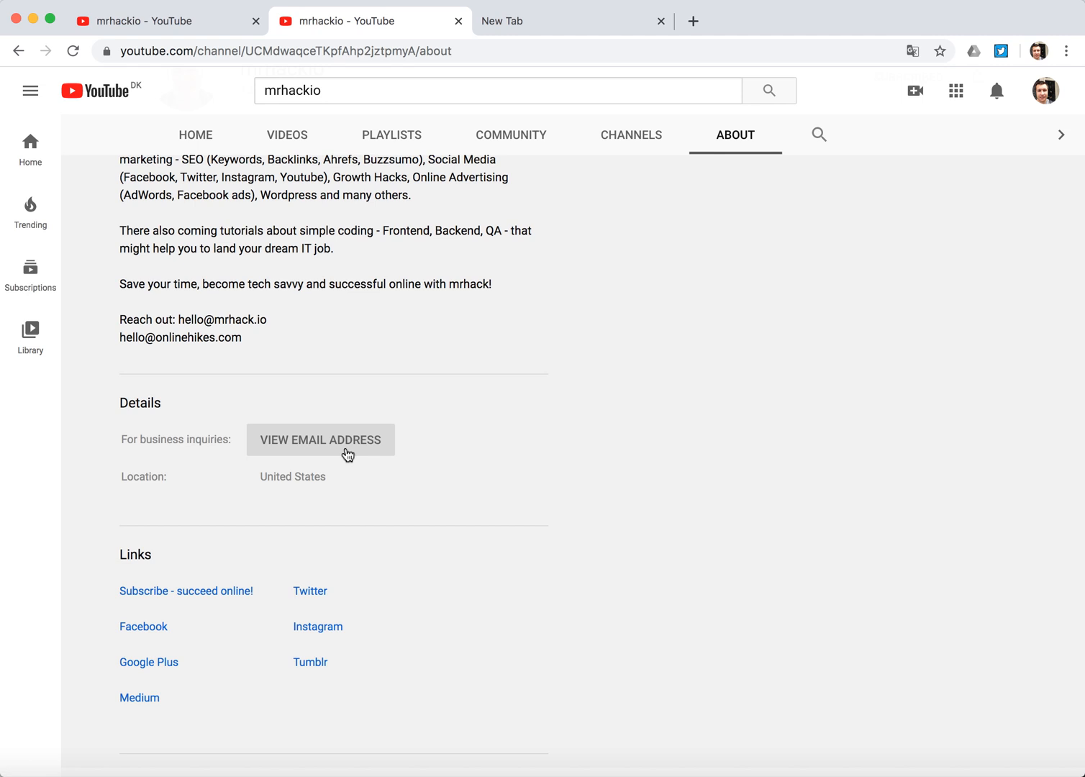
left_click(321, 440)
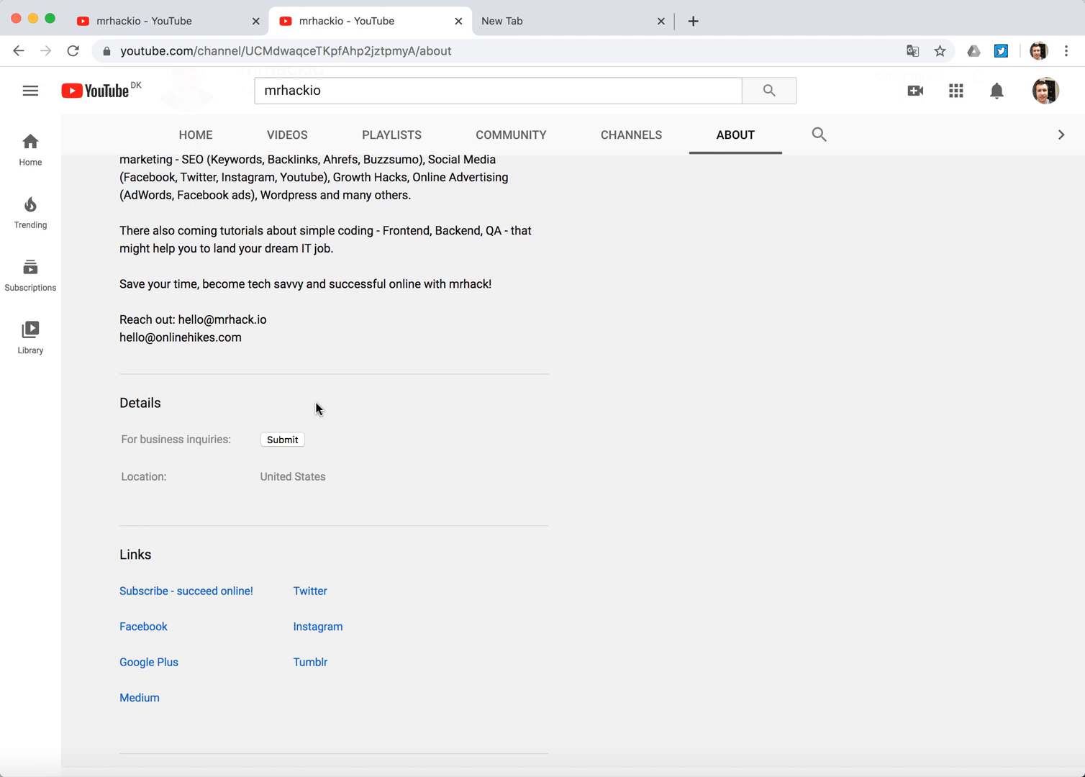
mouse_move(390, 413)
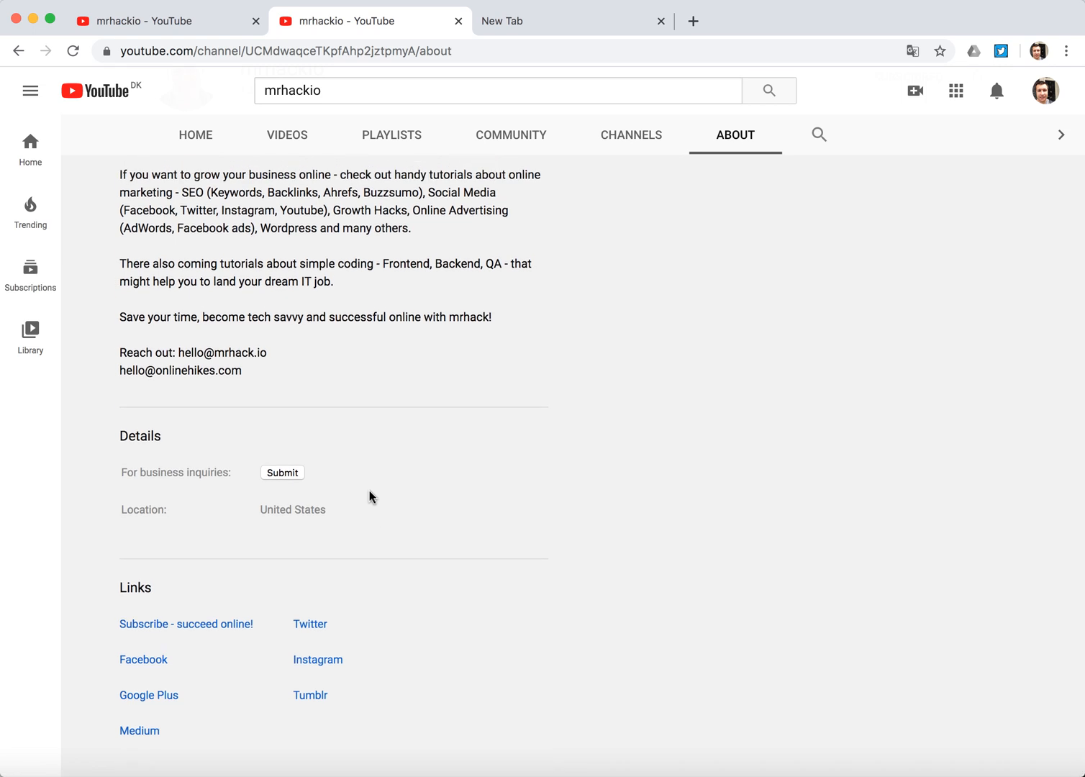
Tick the 'I'm not a robot' reCAPTCHA and submit to reveal the business email.
left_click(281, 472)
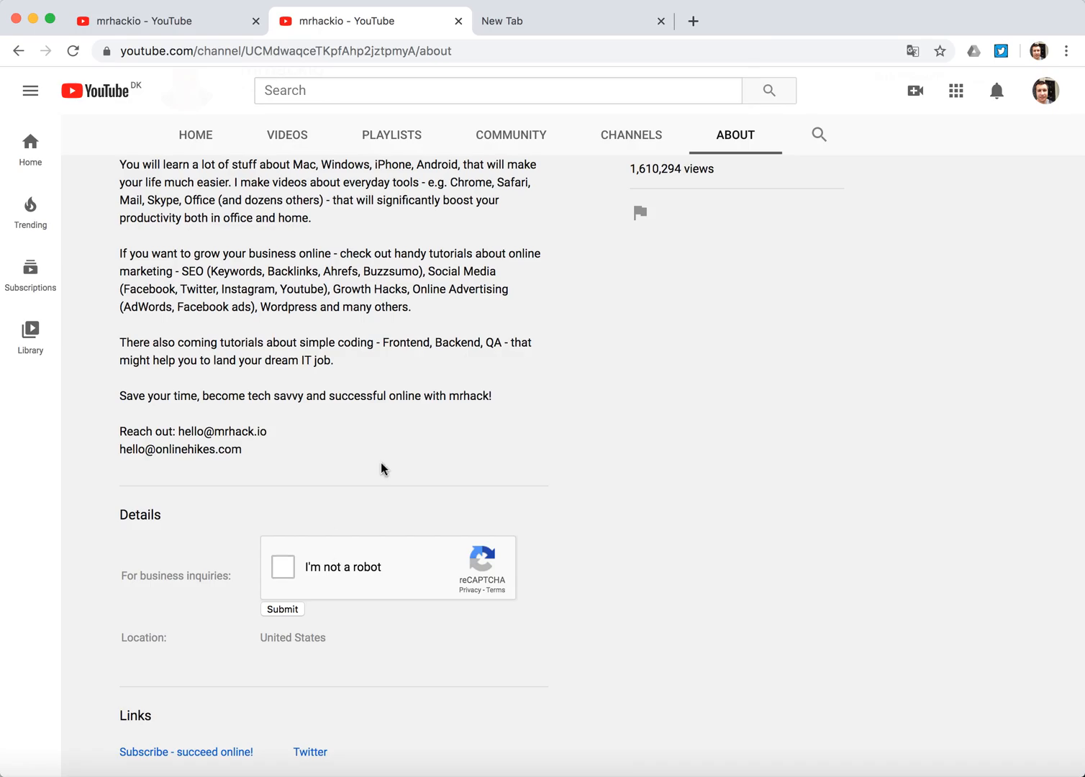
mouse_move(283, 569)
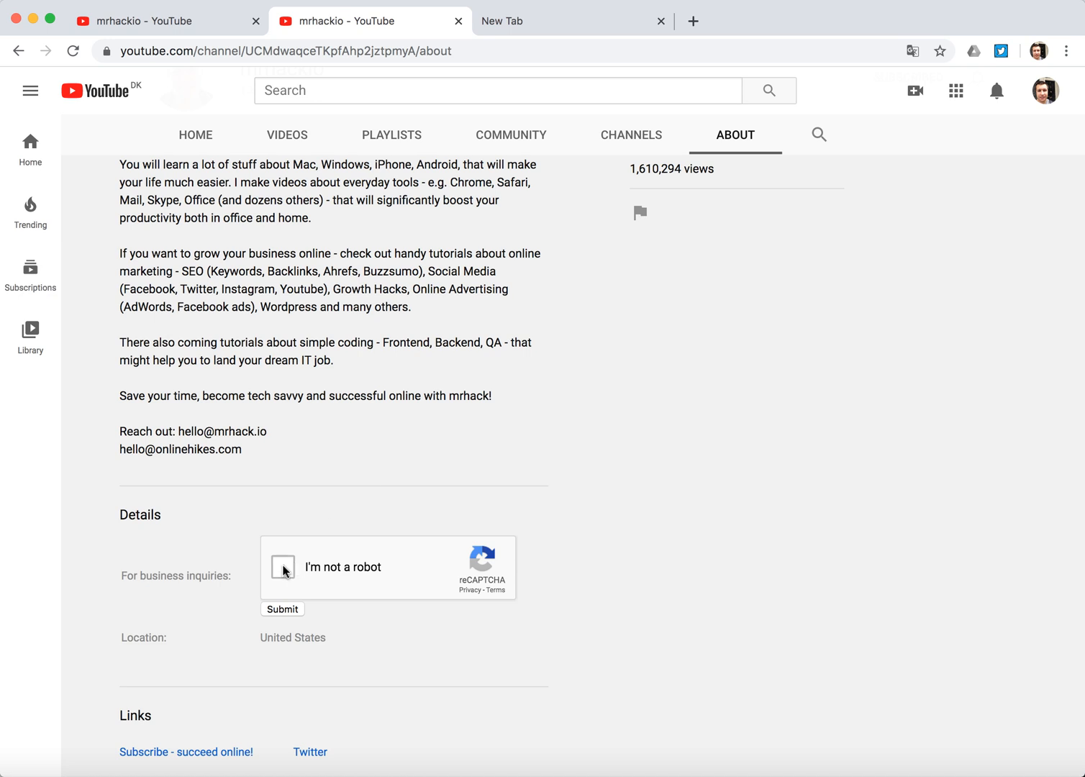
left_click(282, 568)
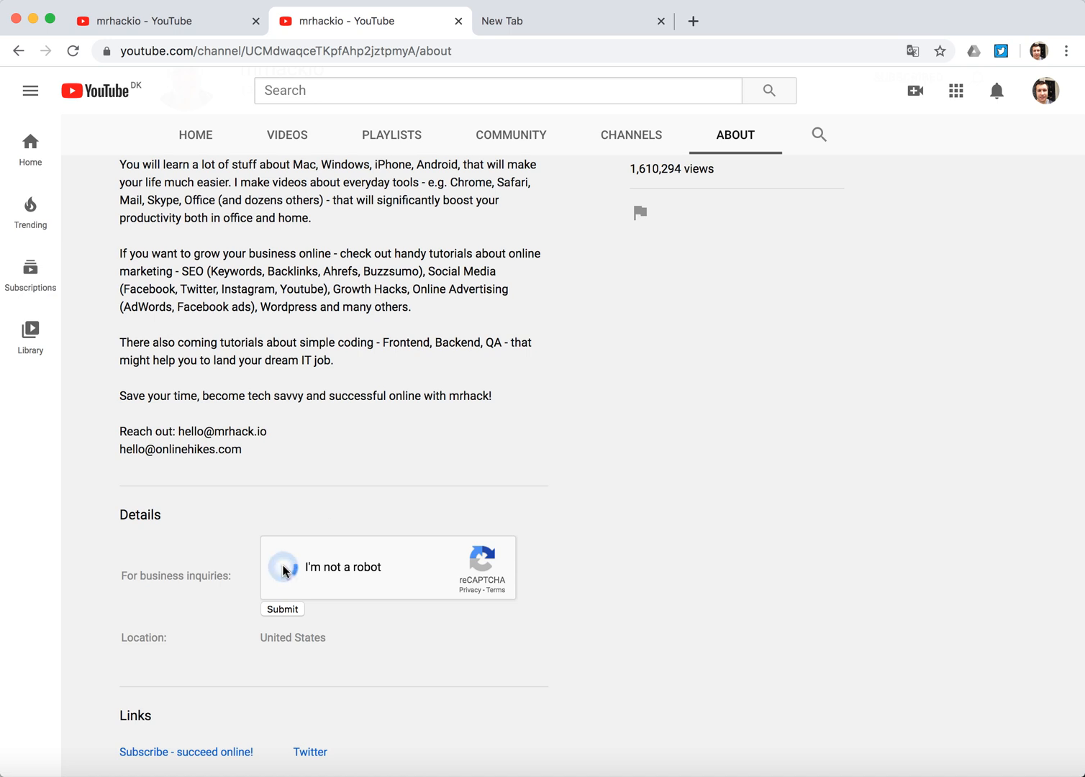
left_click(285, 567)
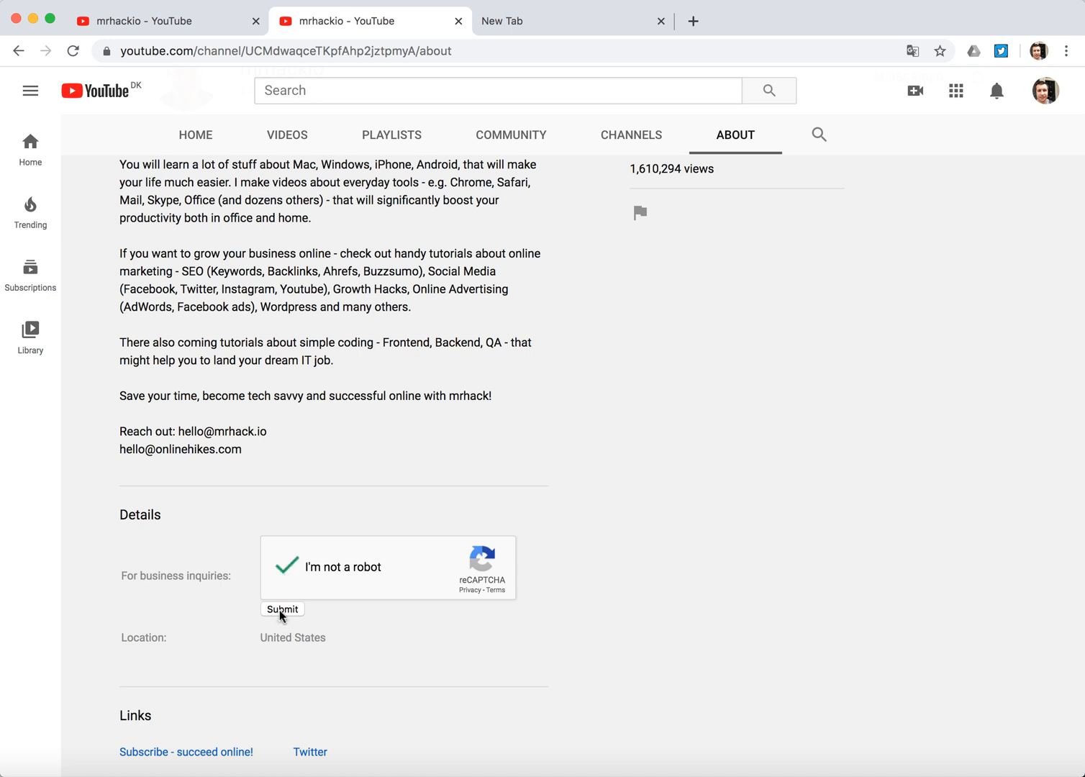
left_click(282, 609)
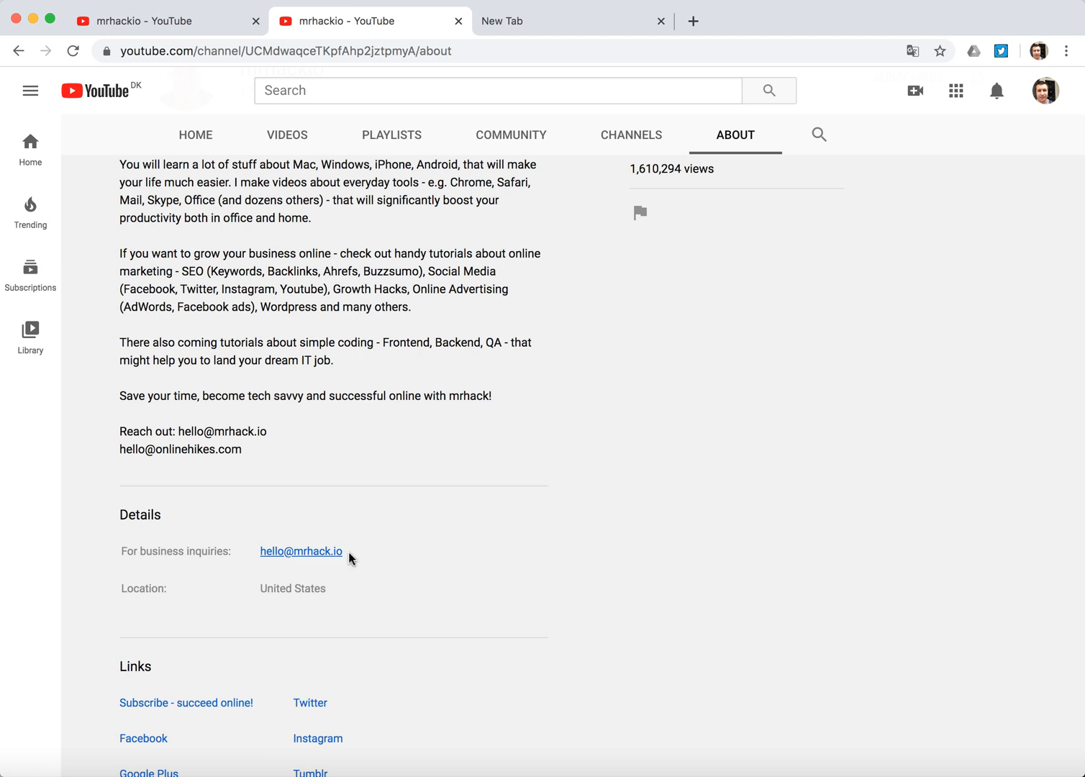
mouse_move(374, 521)
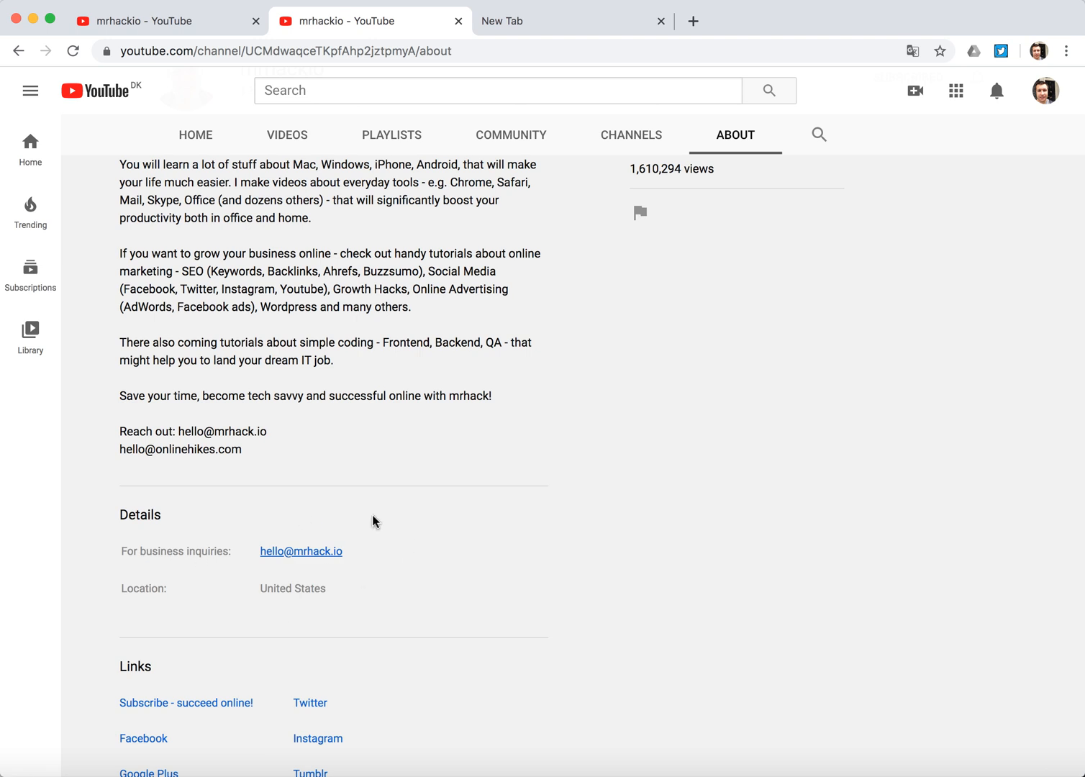
mouse_move(474, 596)
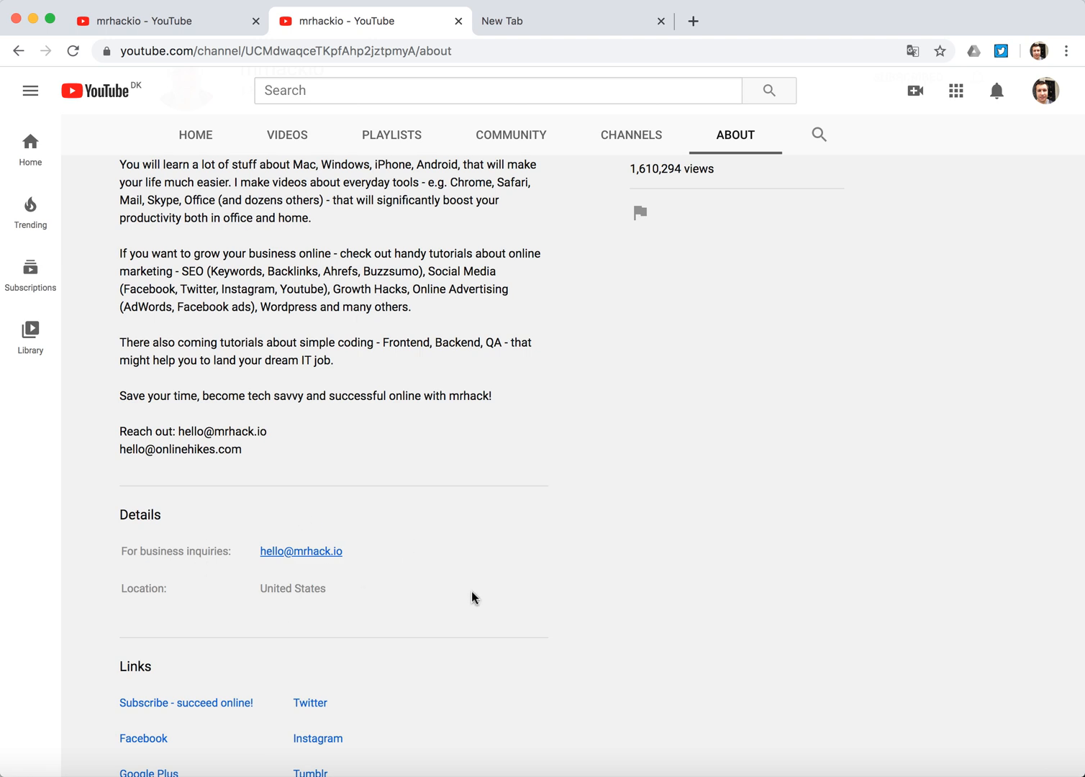
scroll("down", 3)
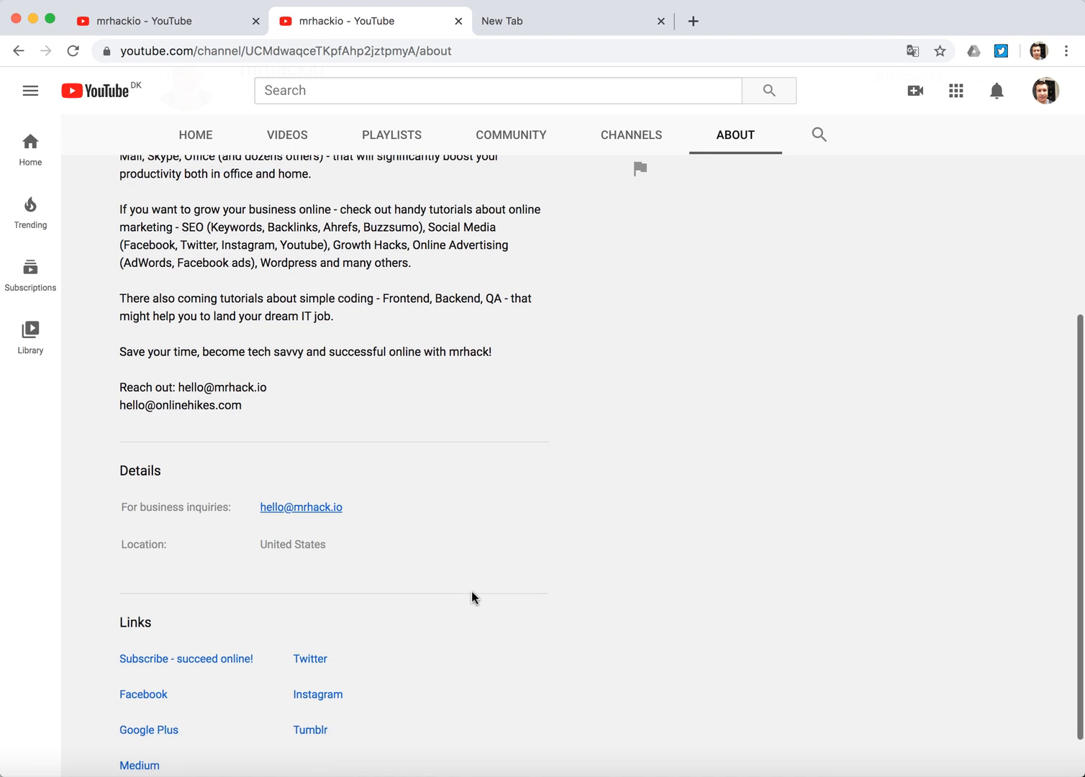